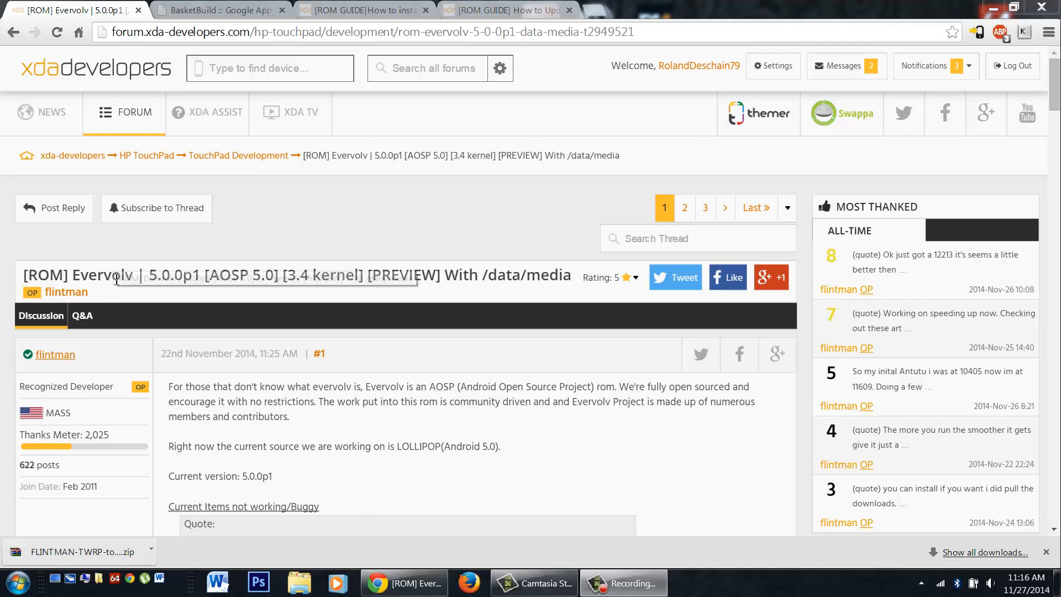
pyautogui.moveTo(117, 280)
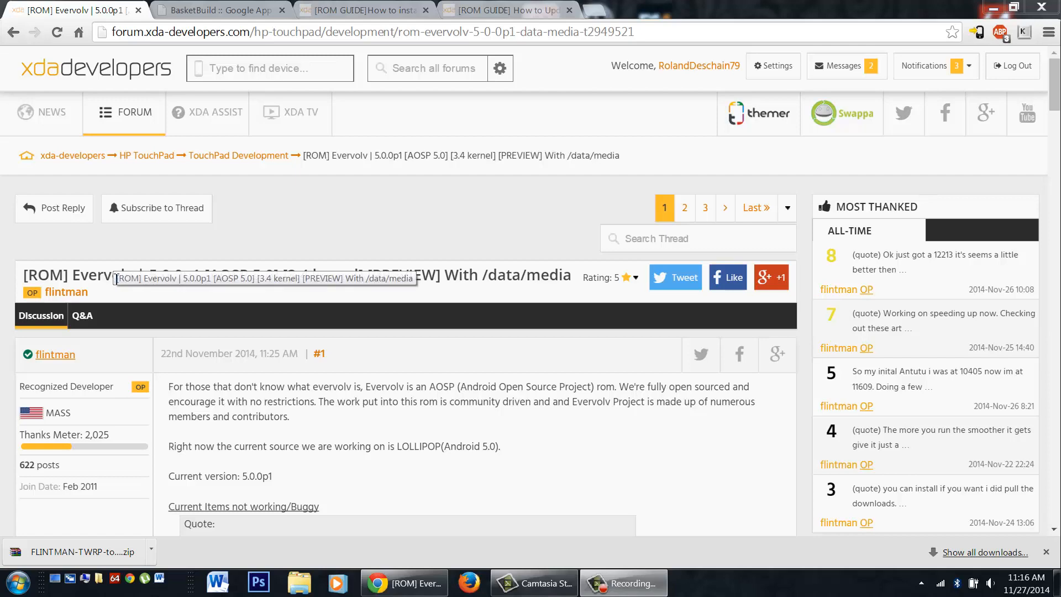
pyautogui.moveTo(334, 411)
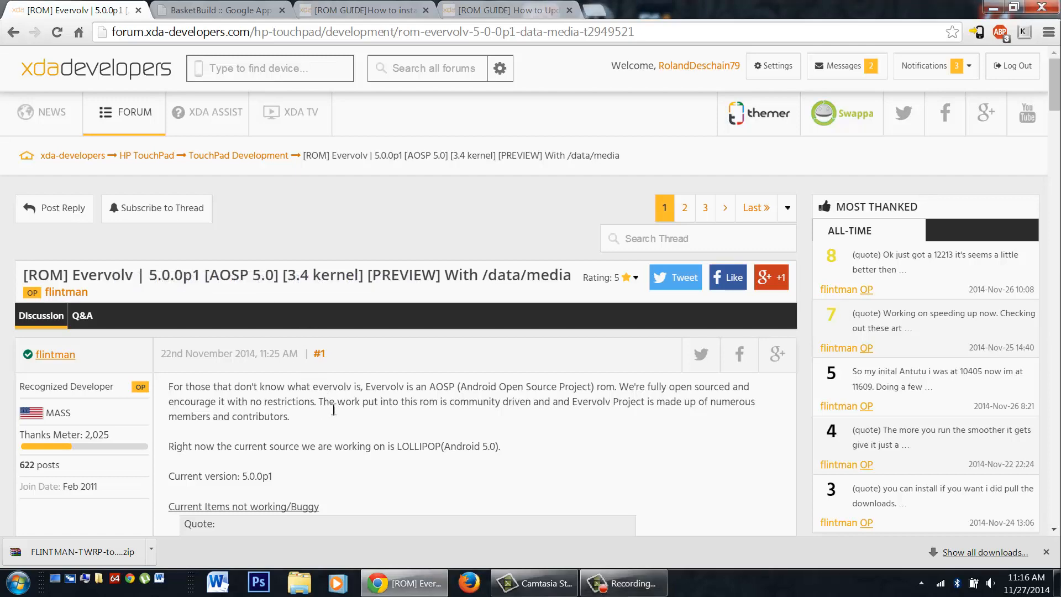
# - Scroll the Evervolv thread to show its title and the first paragraphs of post #1
pyautogui.scroll(-3)
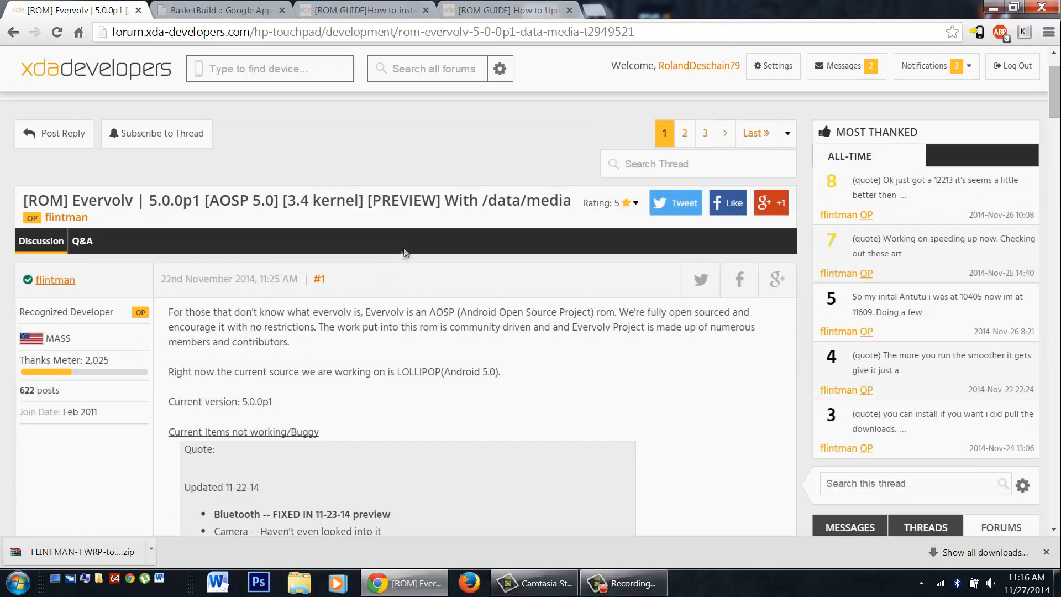
pyautogui.doubleClick(403, 200)
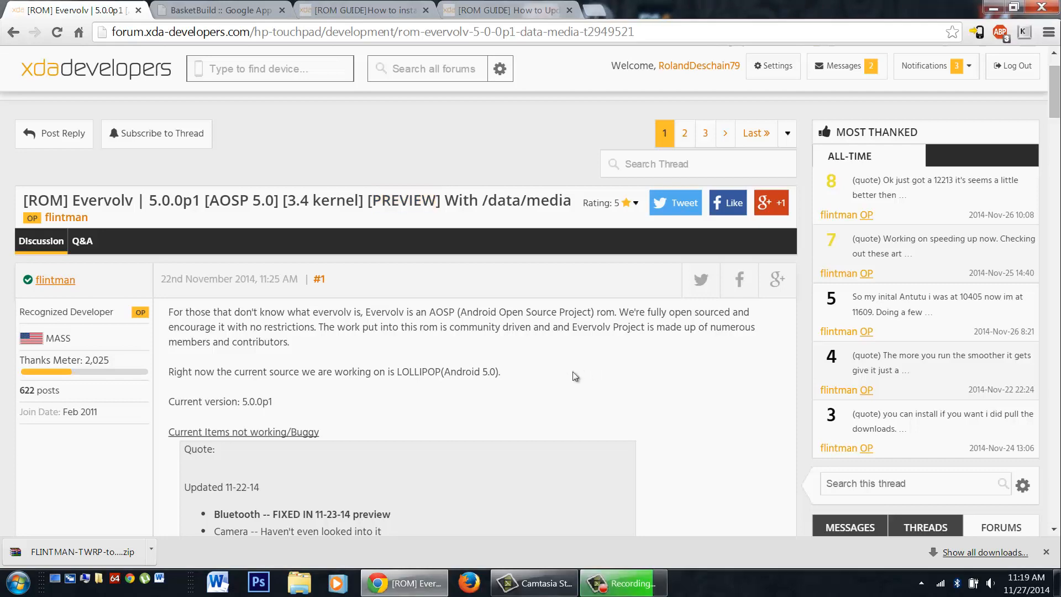
# - Scroll to the known-issues list and clear the accidental text selection
pyautogui.scroll(-3)
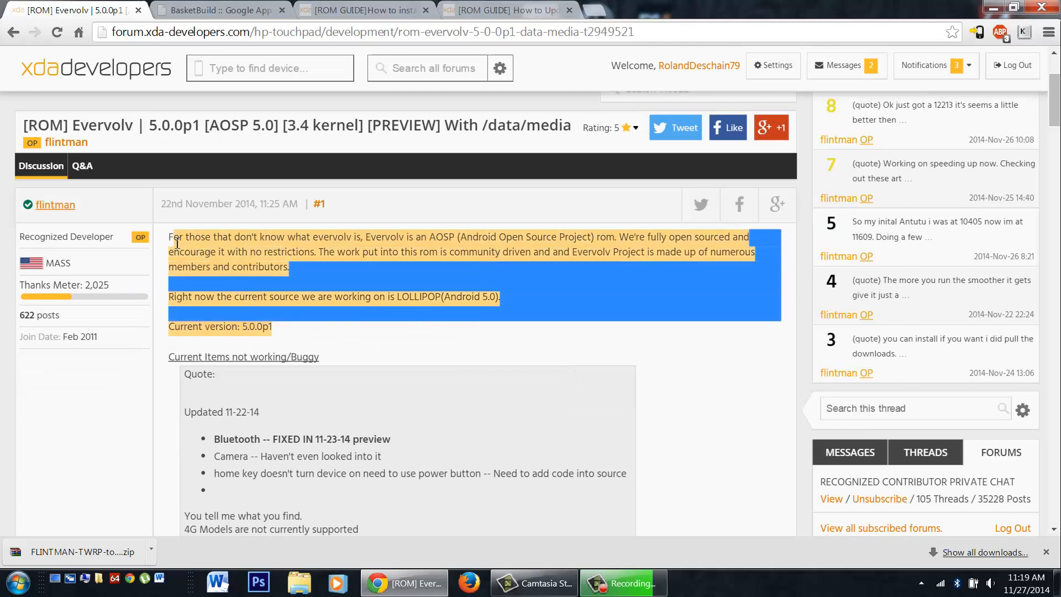
pyautogui.click(438, 340)
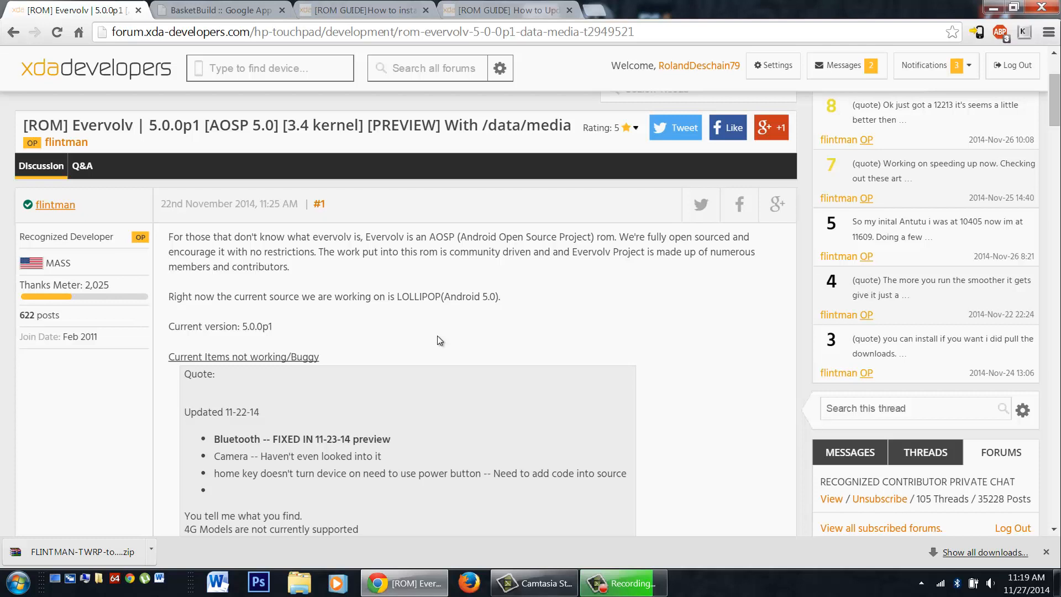
pyautogui.moveTo(486, 352)
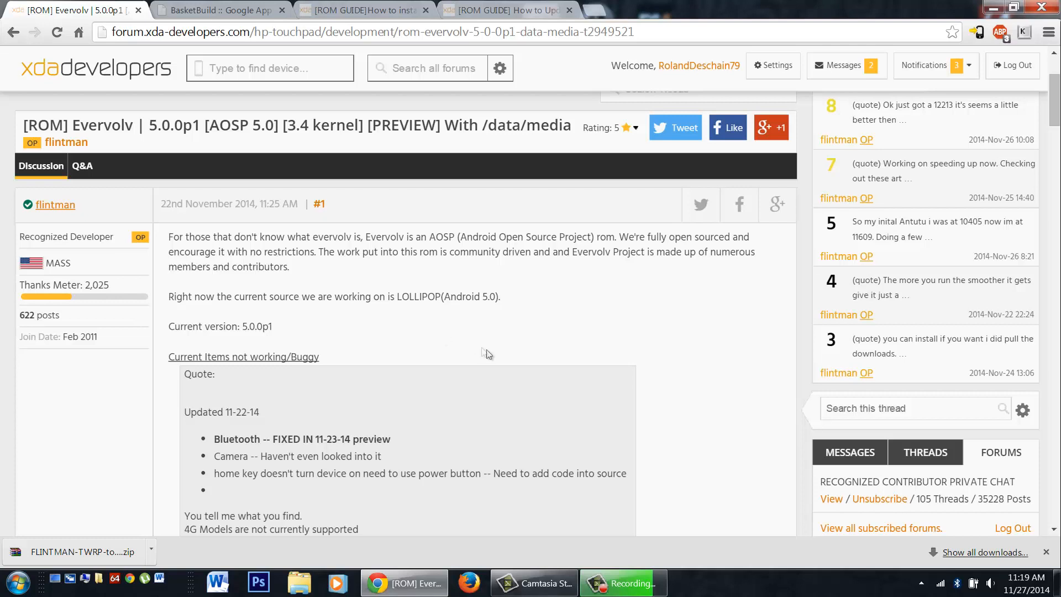
# - Scroll down to the quote box of Evervolv Github, Gerrit, website, Twitter and IRC links
pyautogui.scroll(-3)
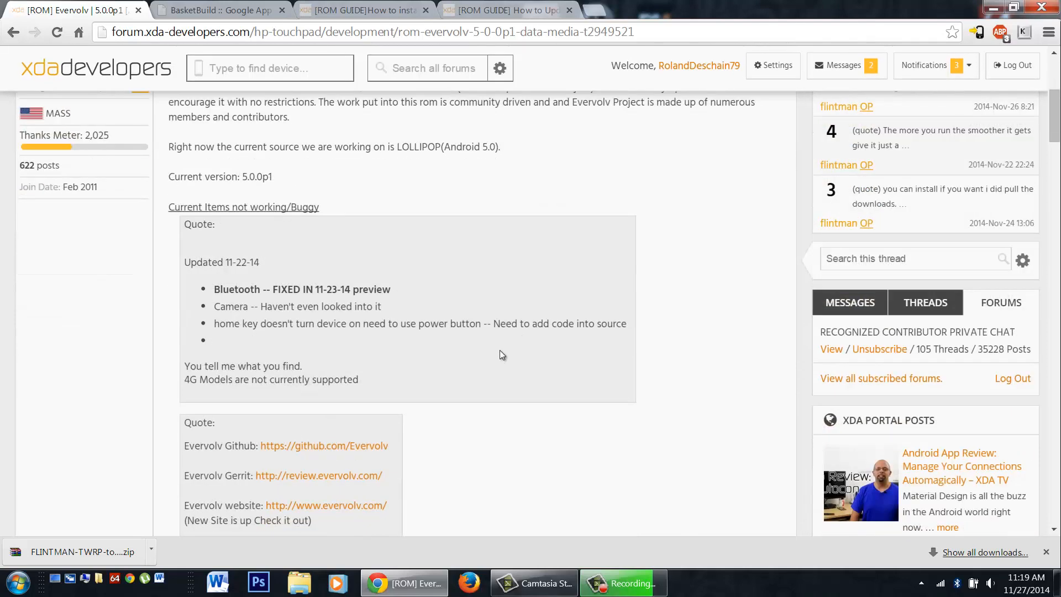
pyautogui.moveTo(502, 395)
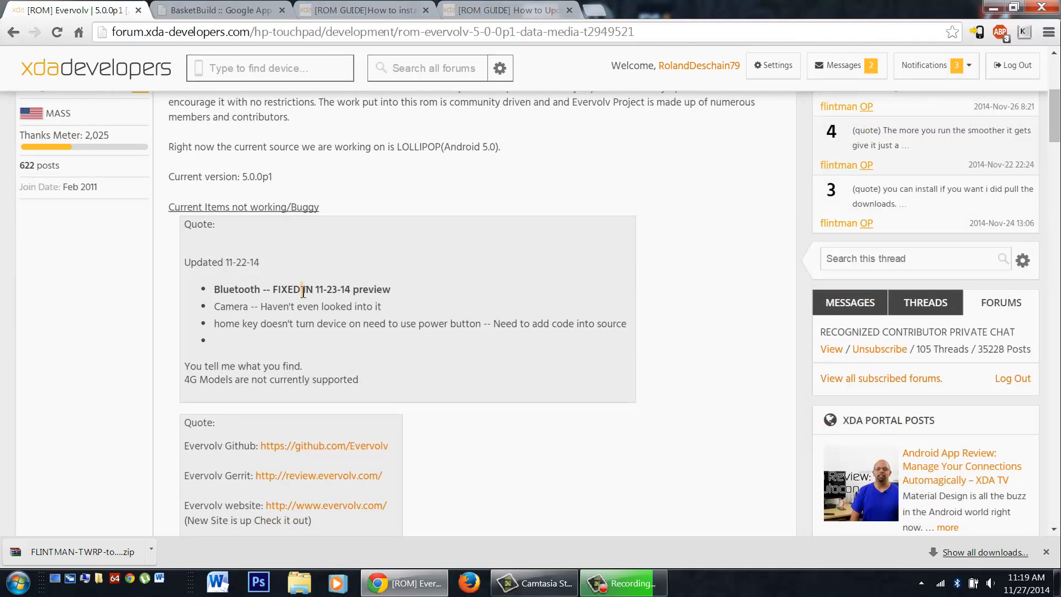
pyautogui.moveTo(320, 295)
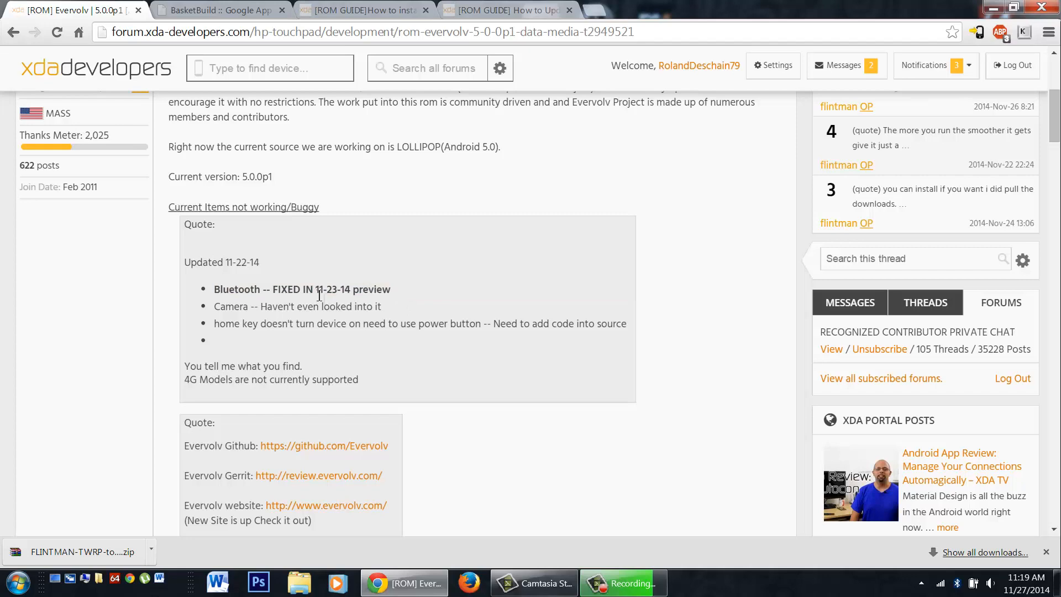
pyautogui.scroll(-3)
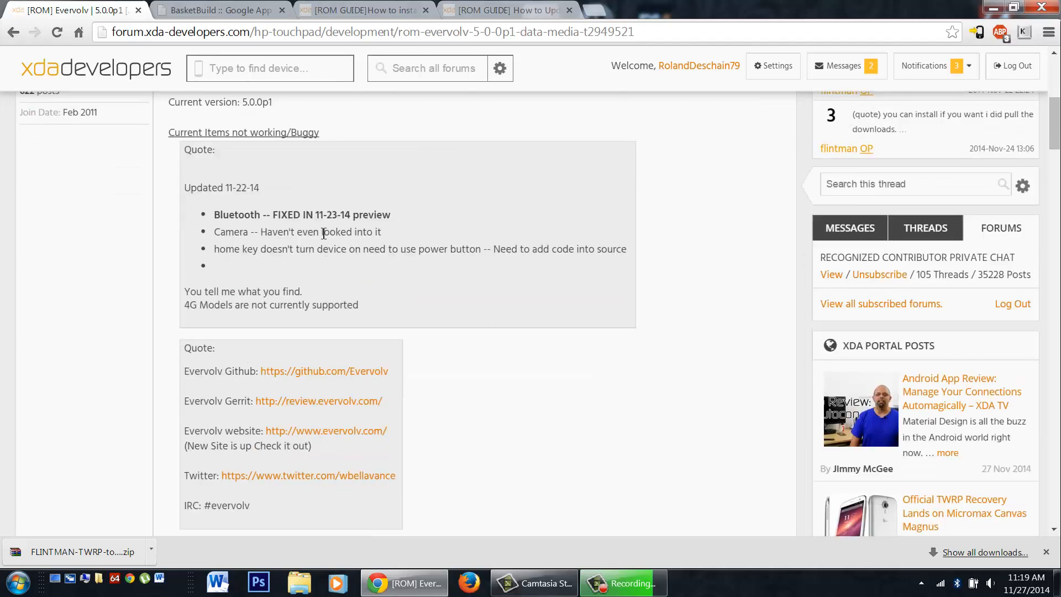
pyautogui.moveTo(330, 273)
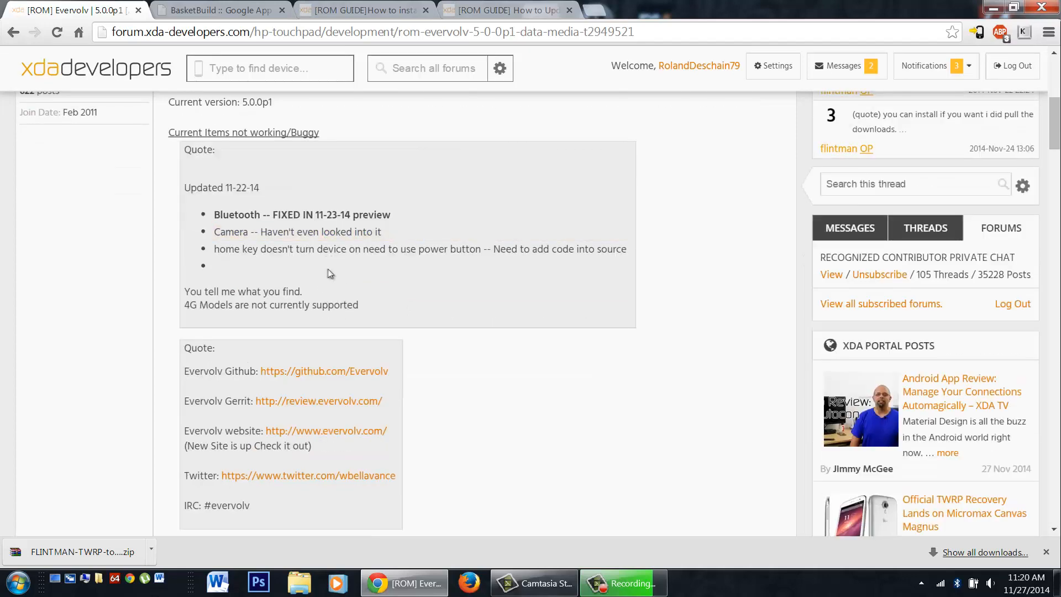